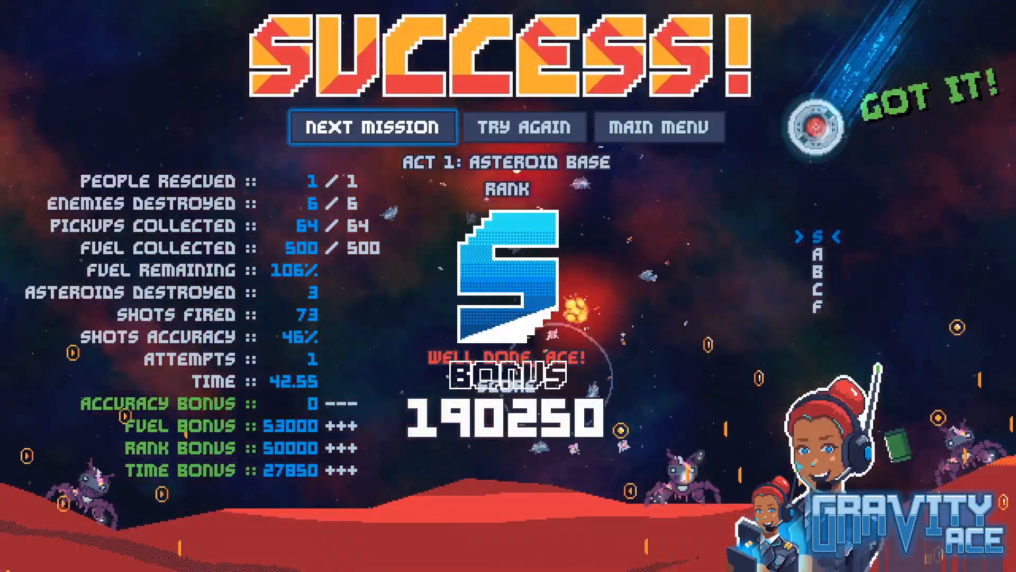
- Finish the Asteroid Base mission and reach the SUCCESS results screen with an S rank
left_click(373, 128)
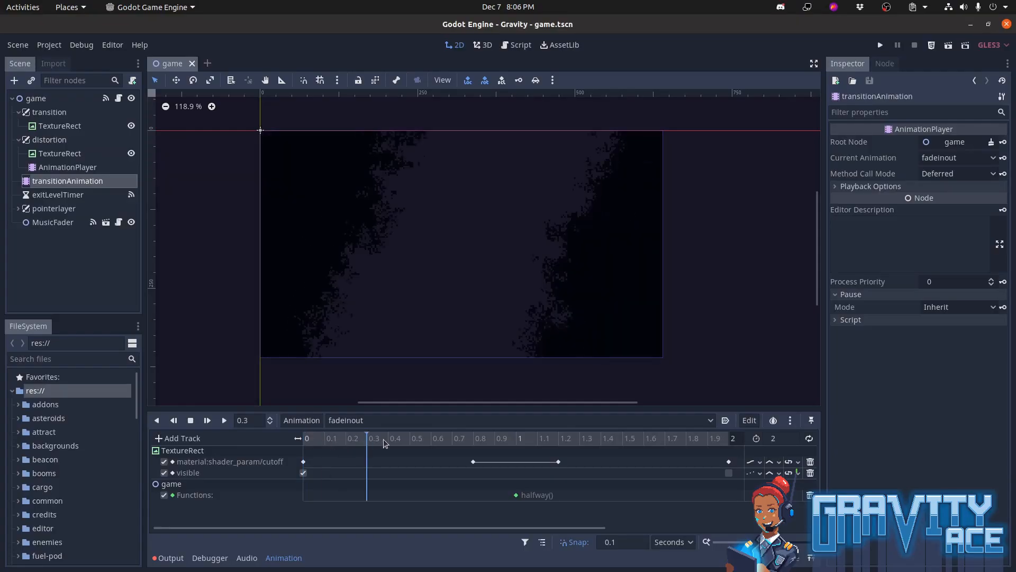
- Scrub the fadeinout timeline to 0.3, 1.9 and 0.1 seconds to preview the curtain
left_click(599, 439)
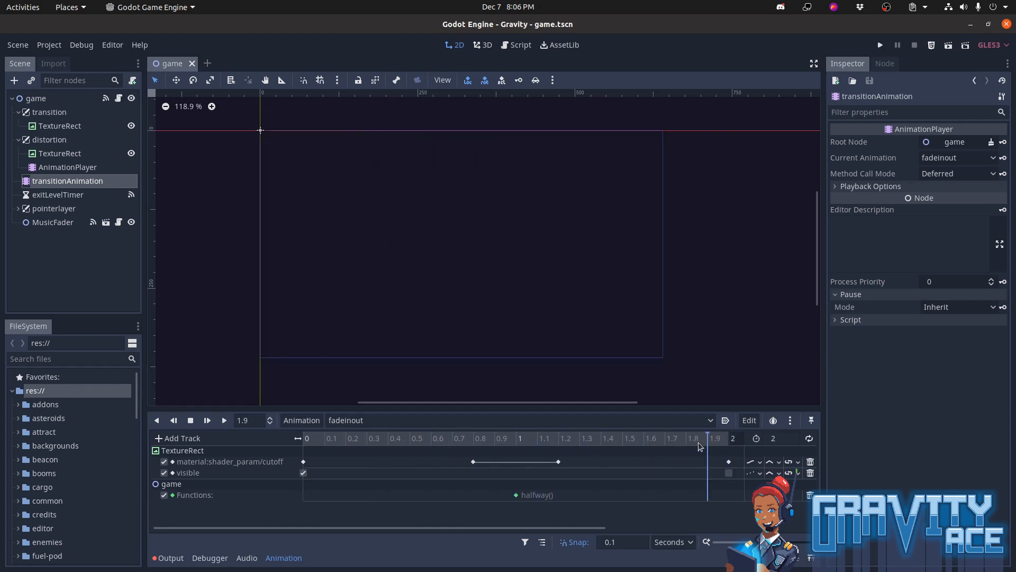
left_click(324, 439)
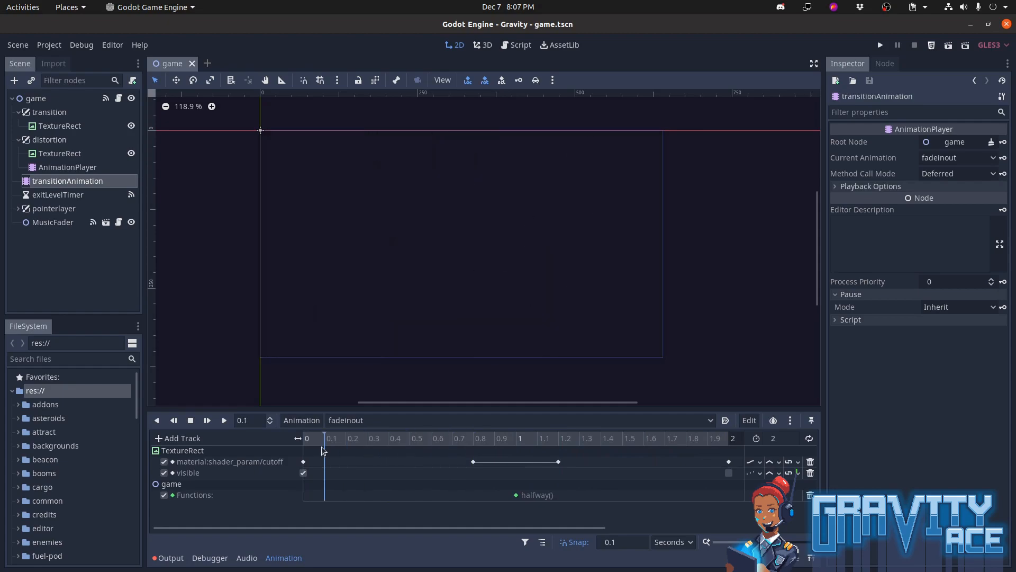
left_click(880, 45)
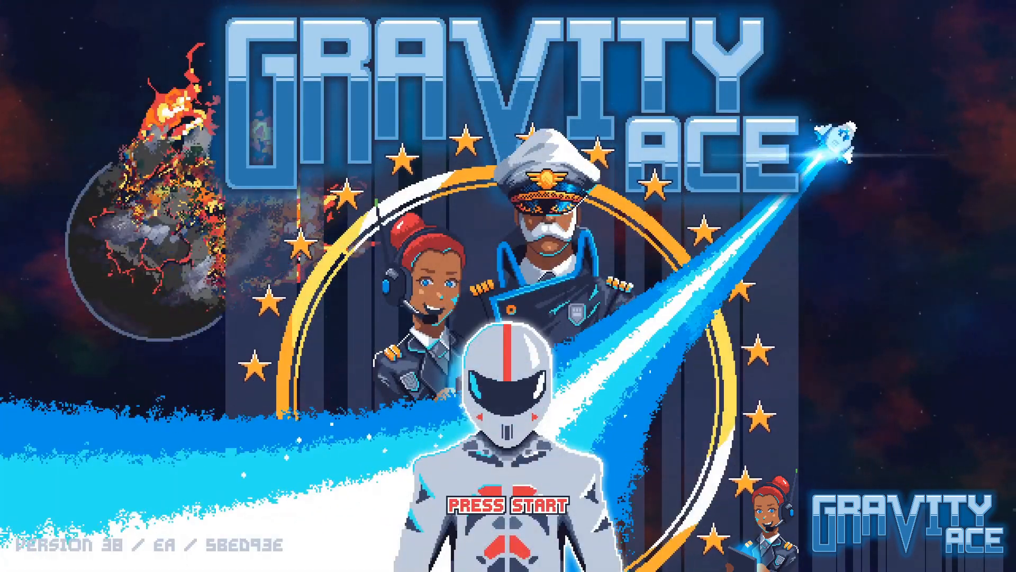
- Pass the title screen, start a new game and launch The Sagittarius Mix-Up mission with GO!
key("enter")
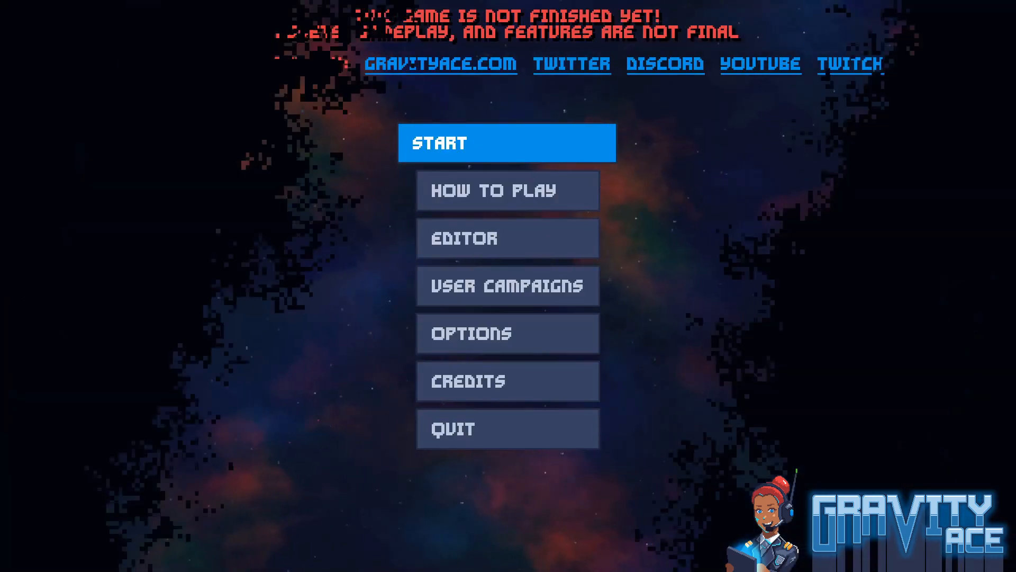
left_click(508, 142)
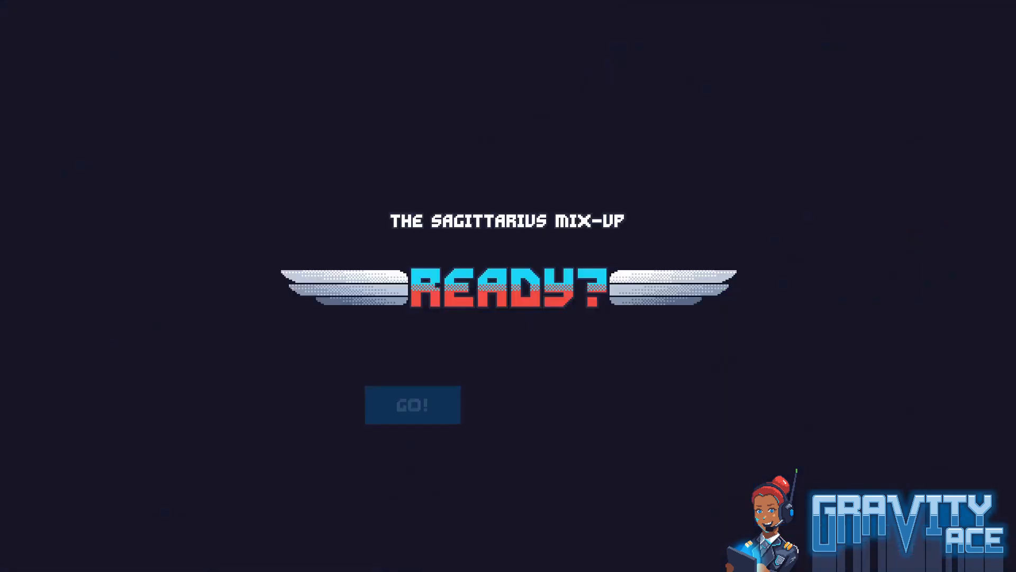
left_click(413, 405)
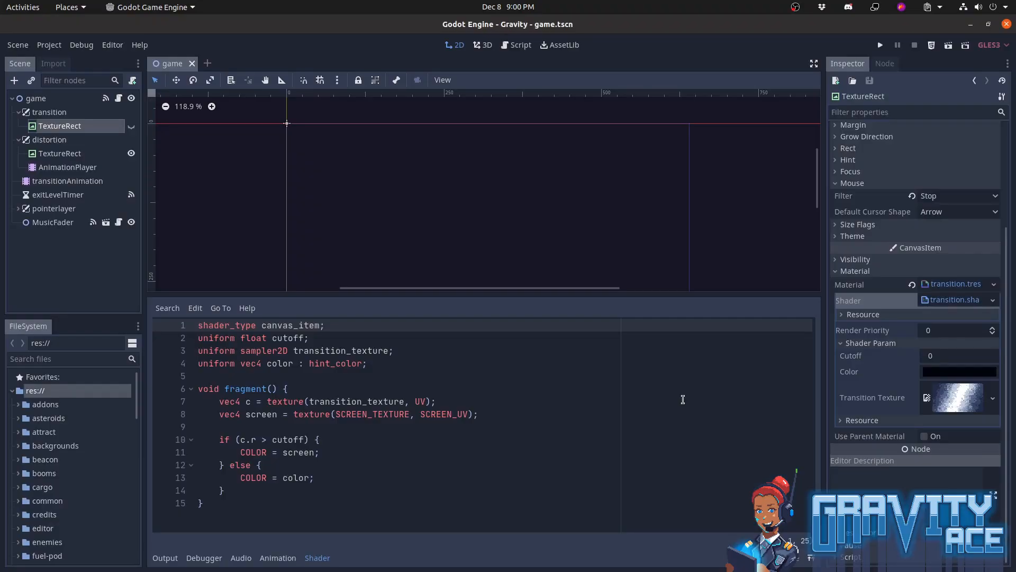
mouse_move(517, 393)
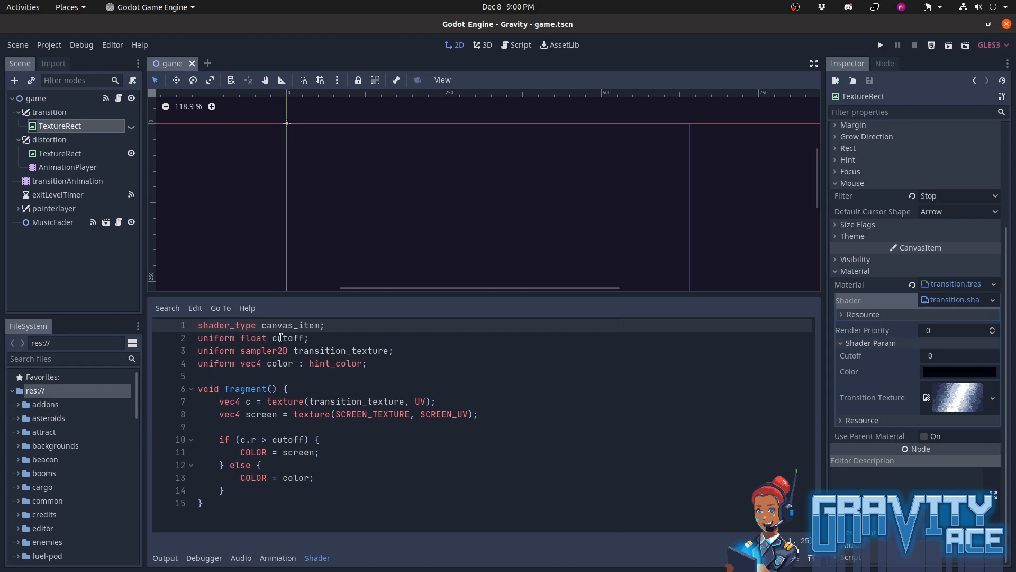
double_click(288, 338)
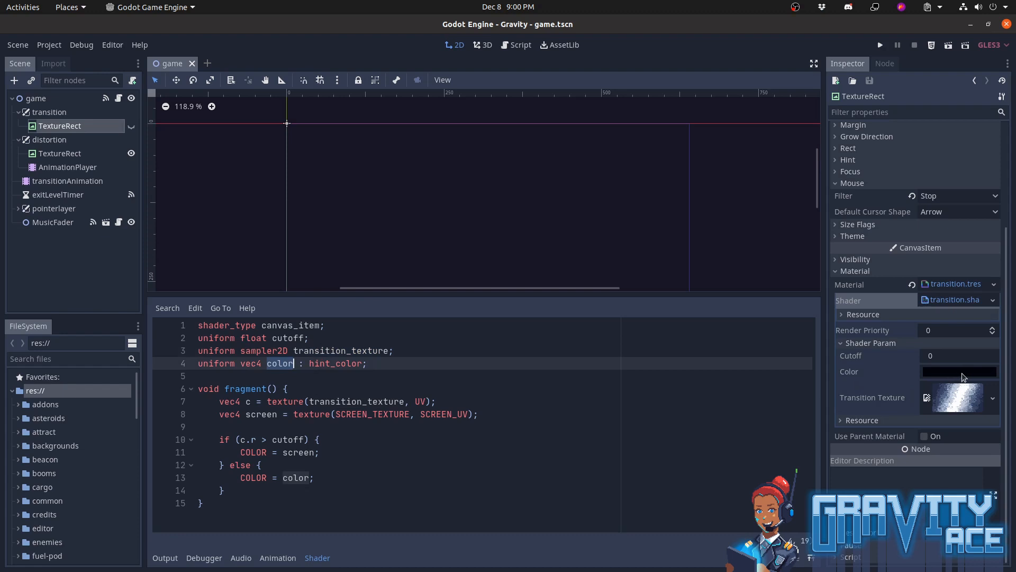
mouse_move(678, 391)
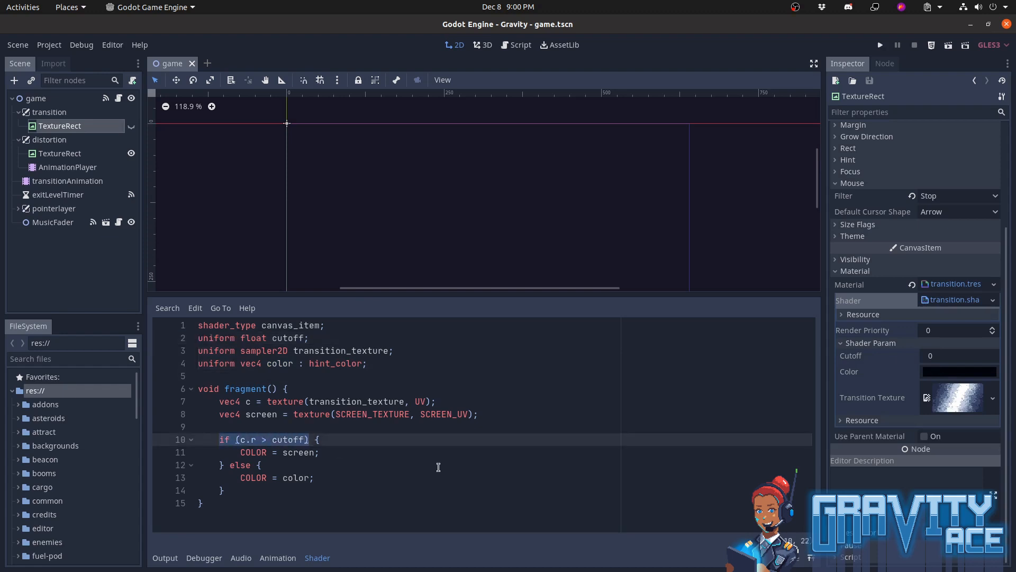
mouse_move(331, 462)
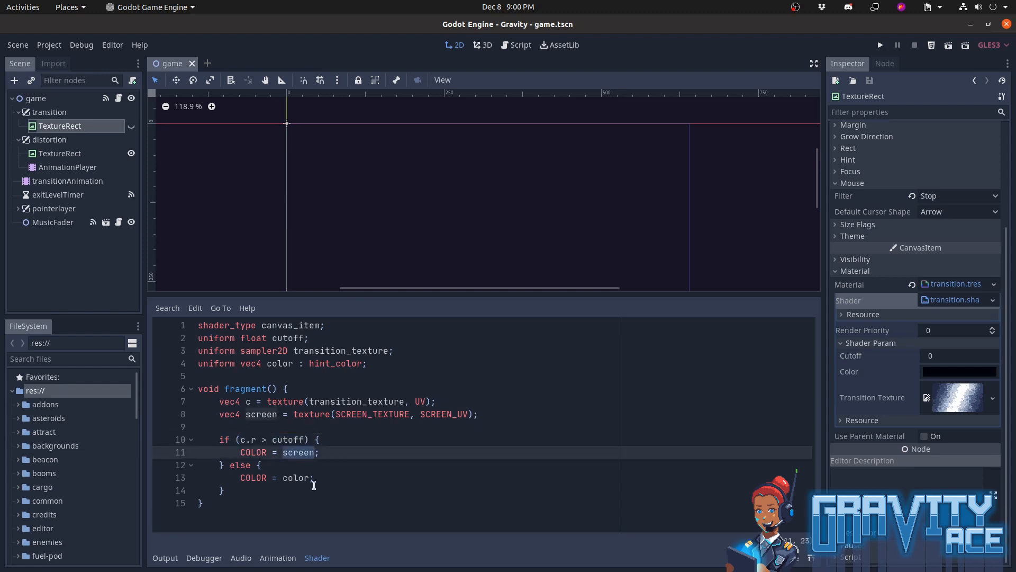
double_click(296, 478)
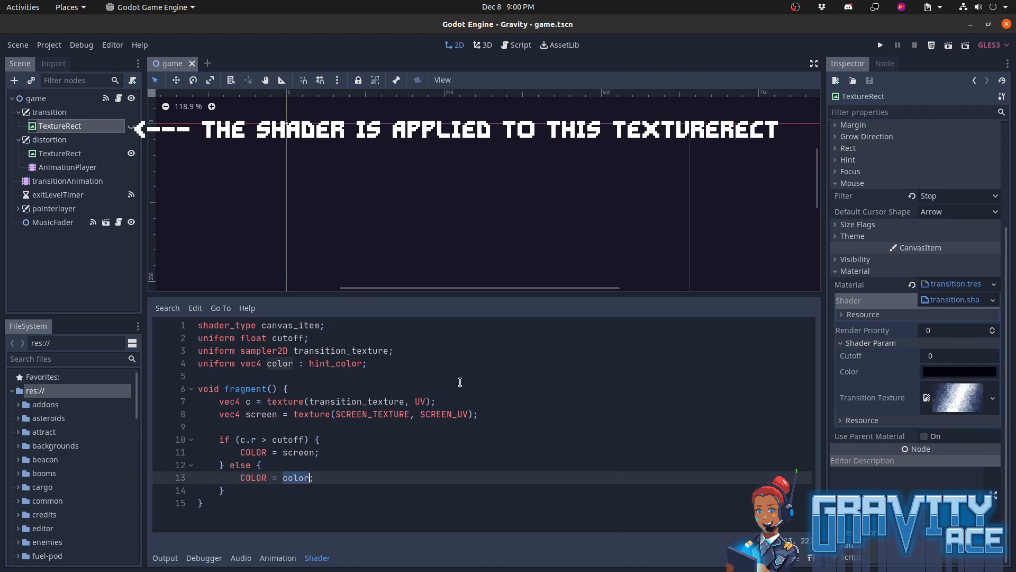
mouse_move(117, 235)
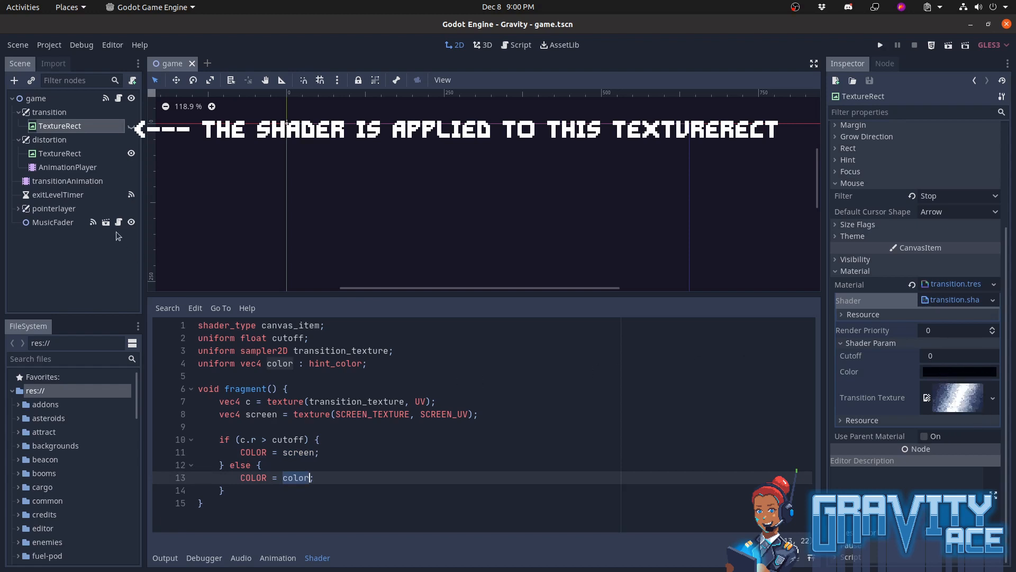
mouse_move(129, 236)
type(";")
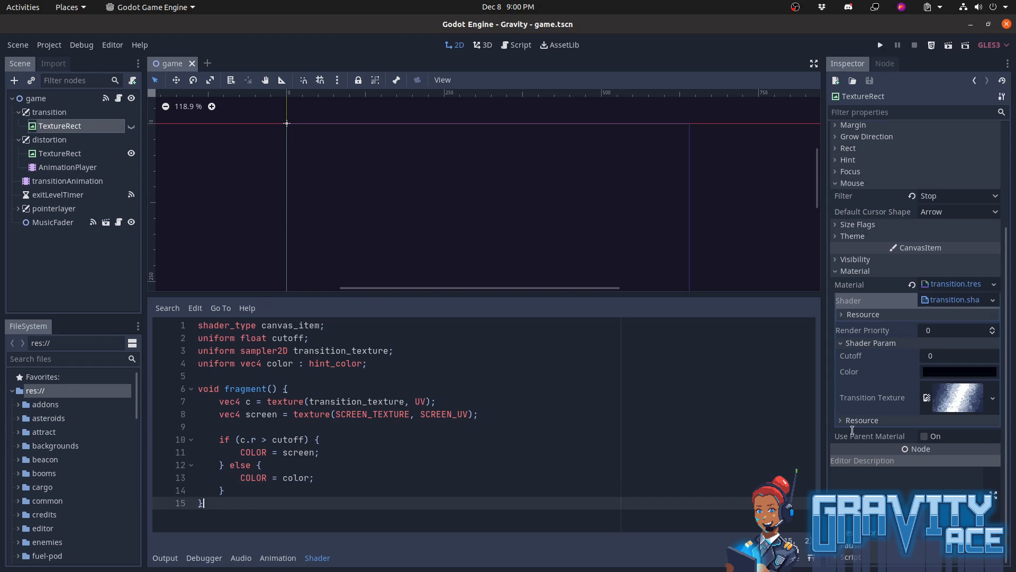
mouse_move(911, 402)
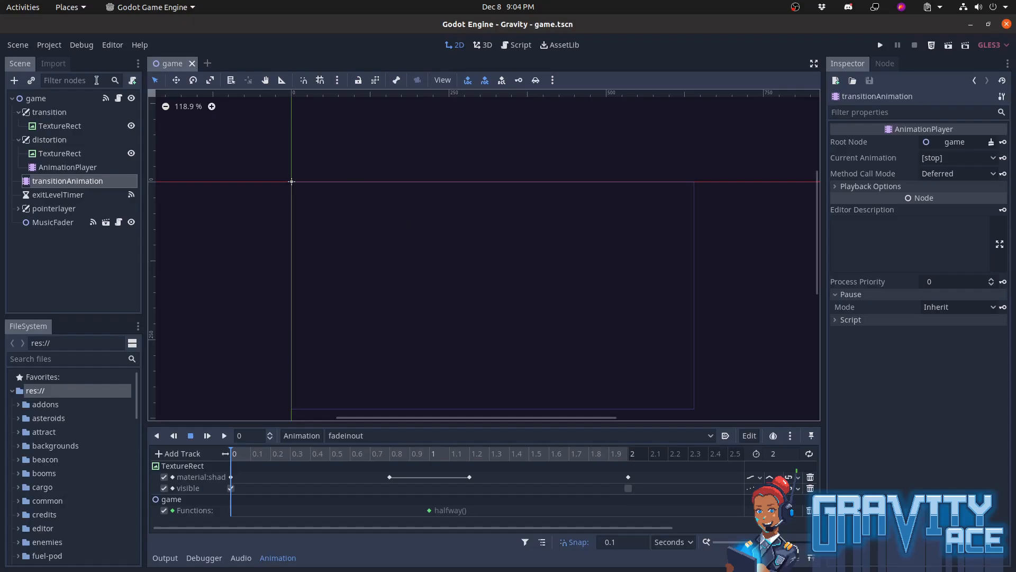
- Review the AutoLoad singletons such as Game and Pickup in Project Settings, then close it
left_click(36, 97)
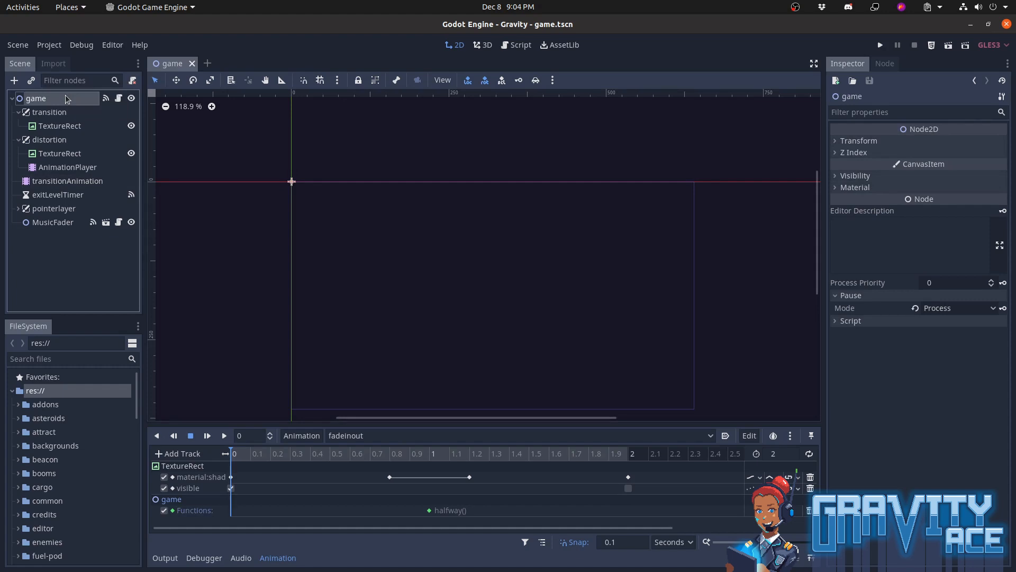
left_click(48, 45)
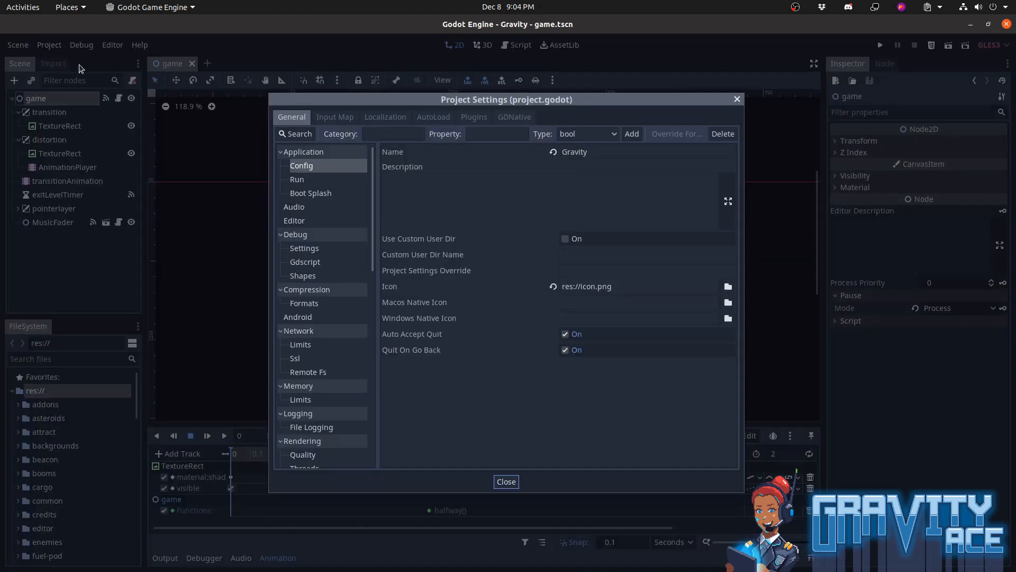
left_click(433, 116)
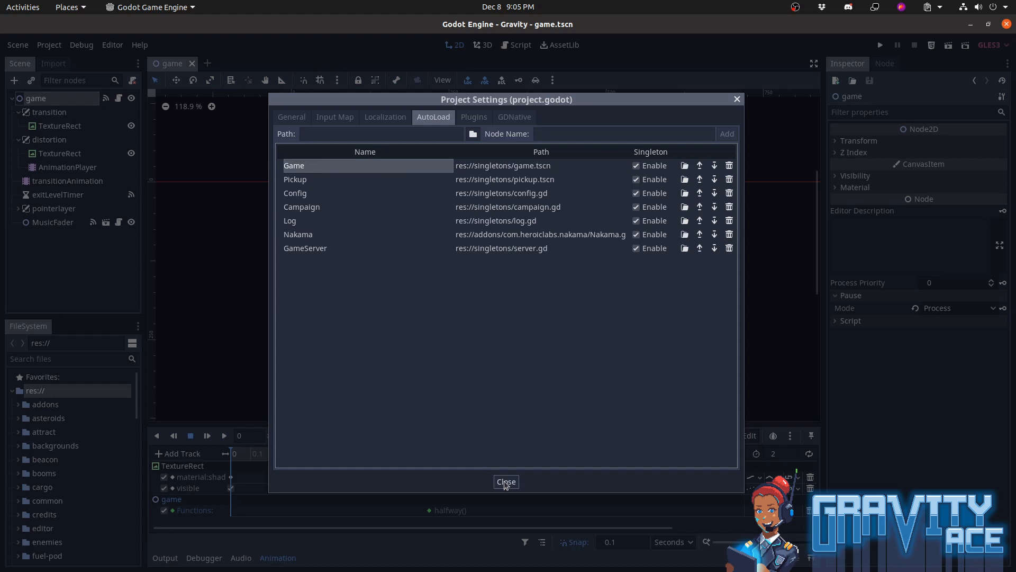
left_click(506, 481)
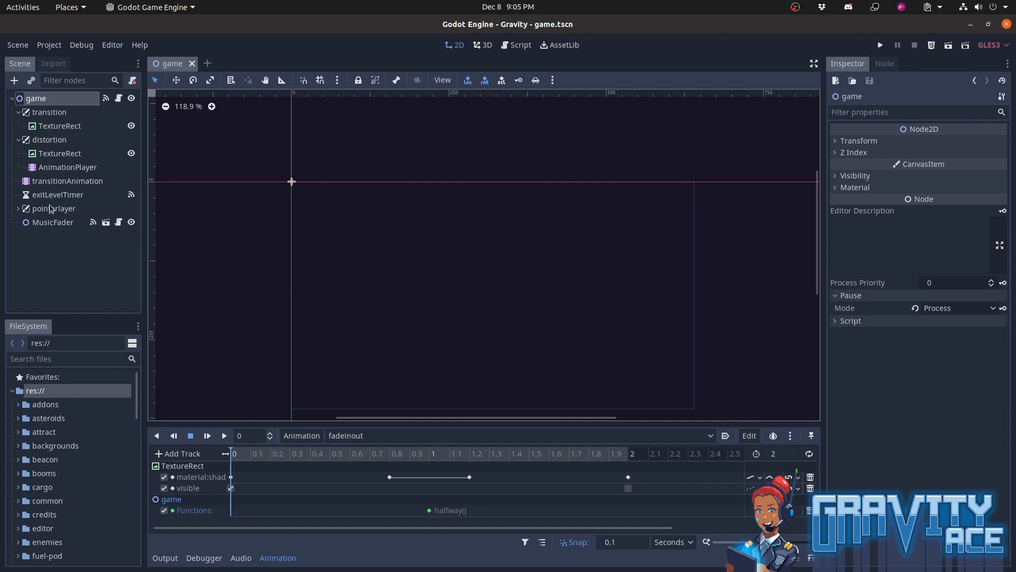
mouse_move(52, 223)
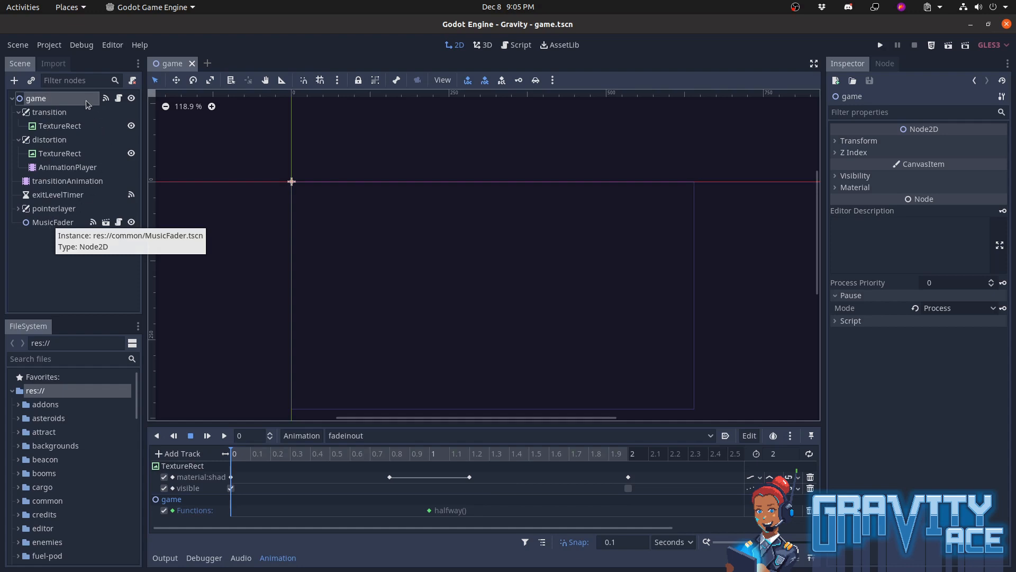
mouse_move(964, 315)
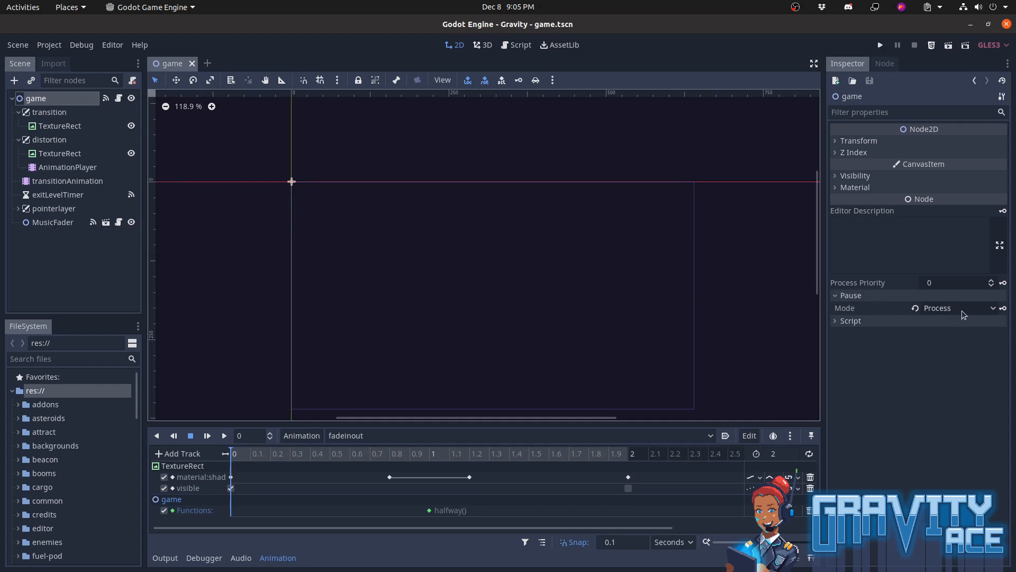
mouse_move(925, 315)
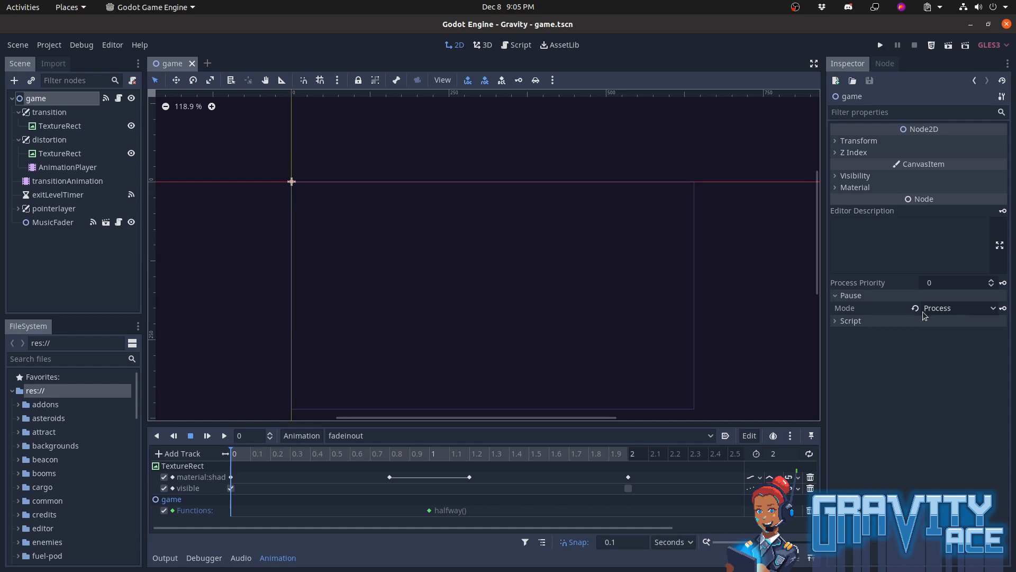
mouse_move(240, 151)
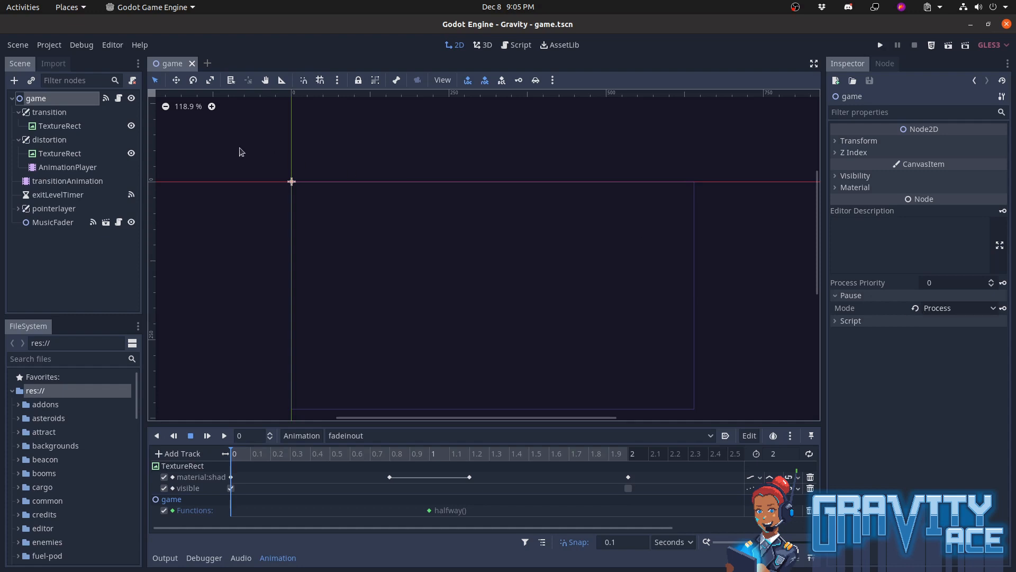
- Show the transition CanvasLayer's Layer value of 10, then select the transitionAnimation player
left_click(49, 111)
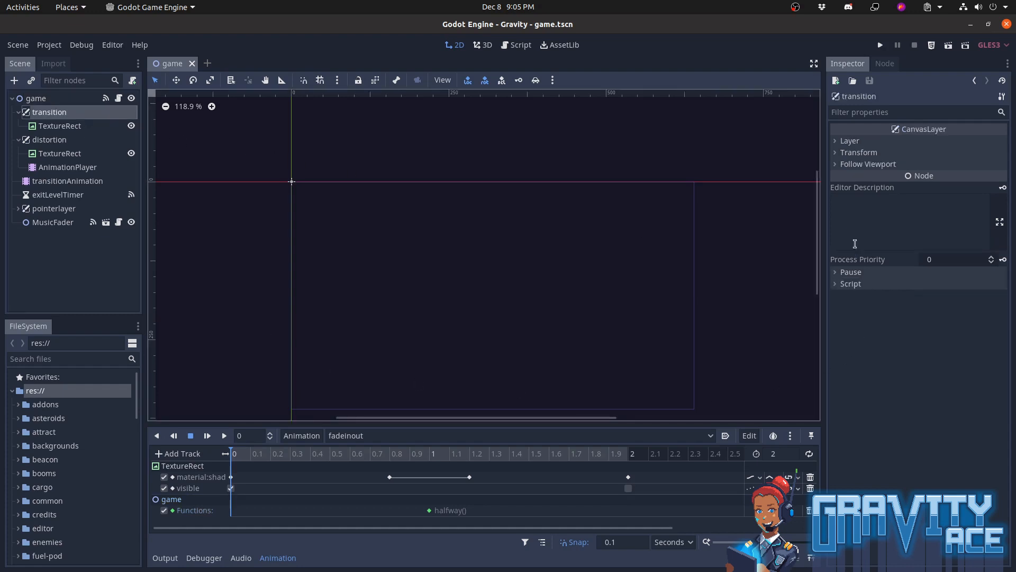
left_click(850, 141)
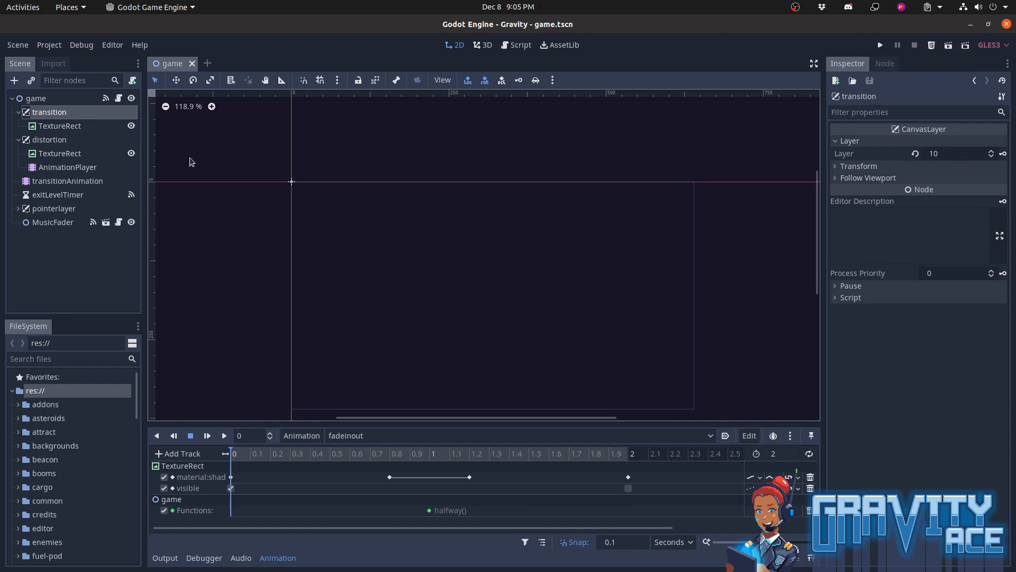
left_click(68, 181)
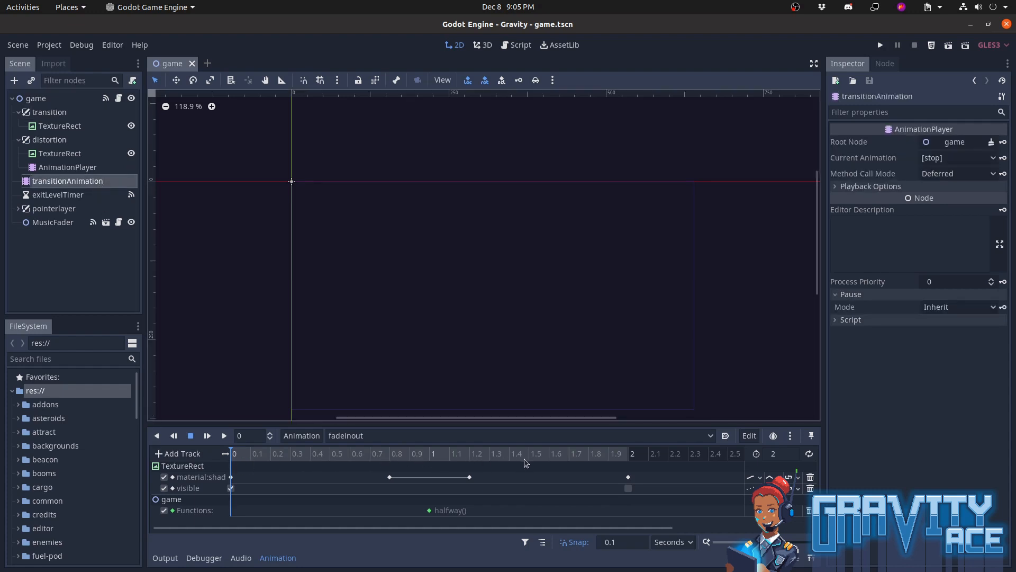
mouse_move(372, 438)
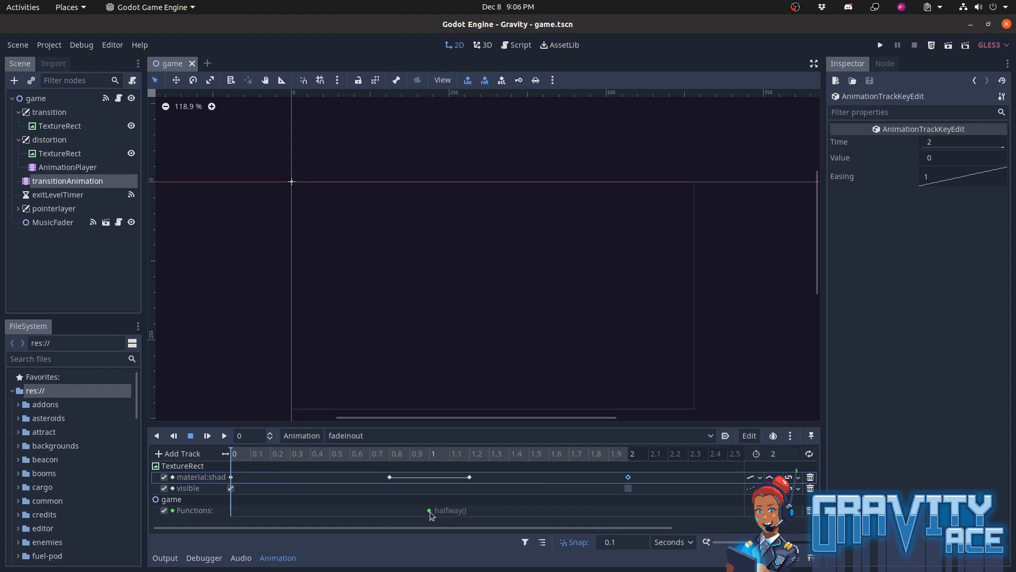
- Inspect the halfway() function-call key at the 1-second mark of fadeinout
left_click(429, 510)
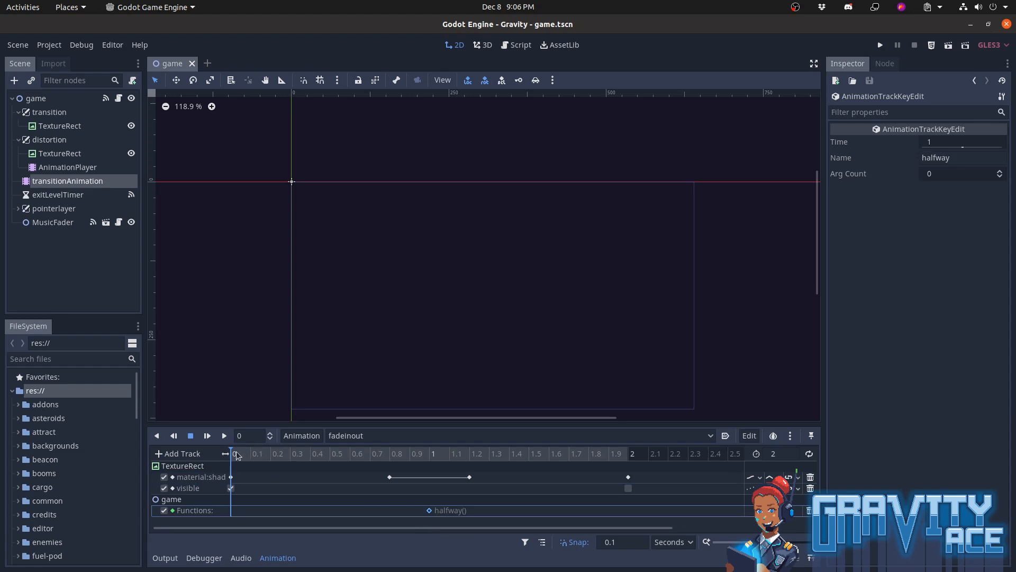
left_click(516, 45)
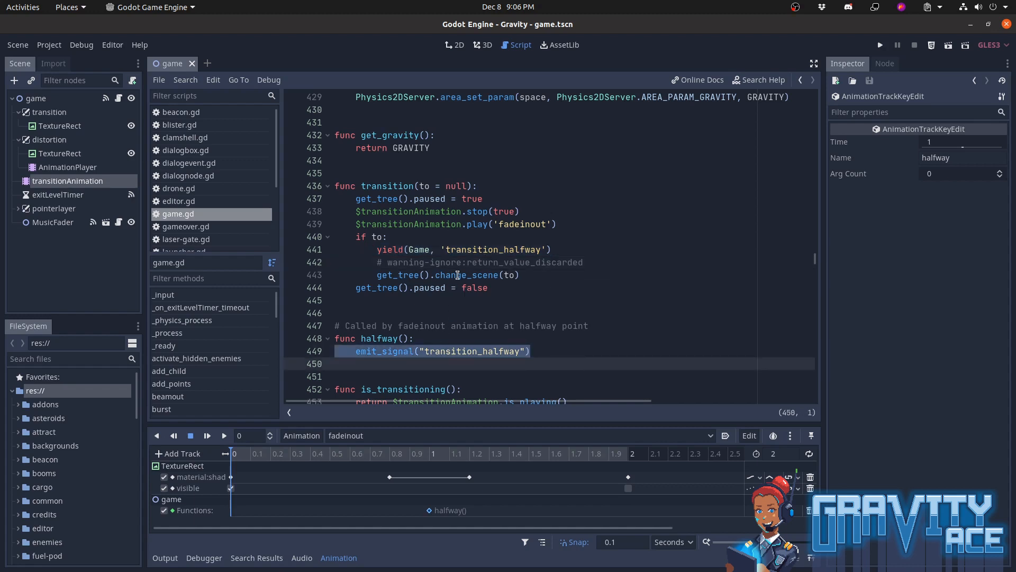
left_click(455, 274)
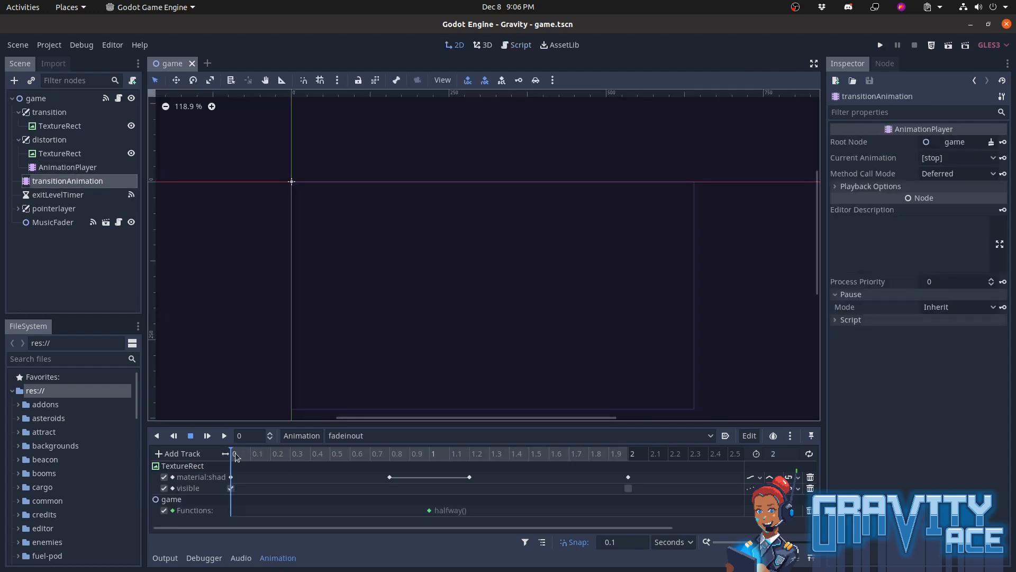
- Preview the curtain at several points including 1.1 and 1.3 seconds, then select the transition TextureRect
left_click(454, 453)
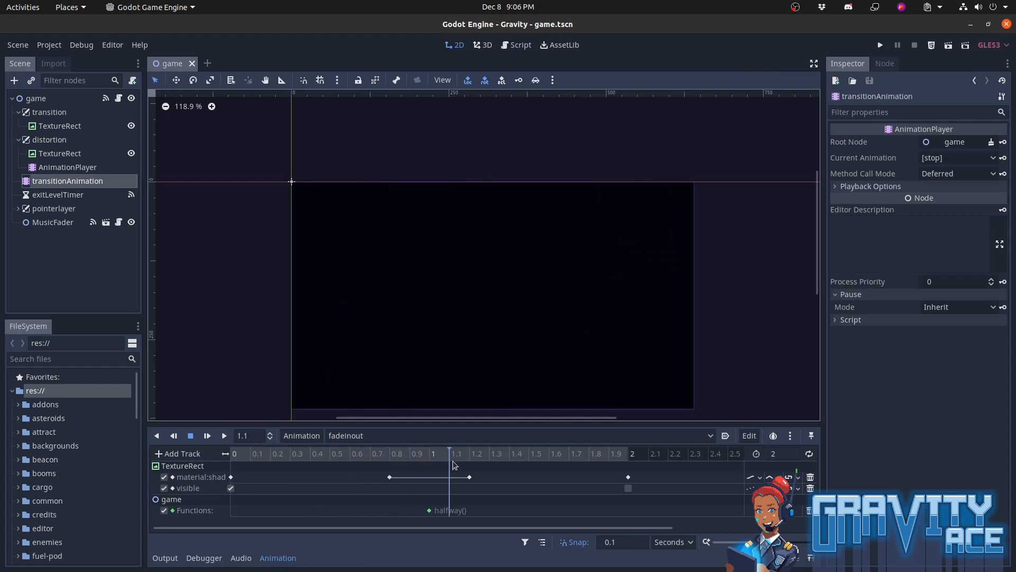
left_click(608, 454)
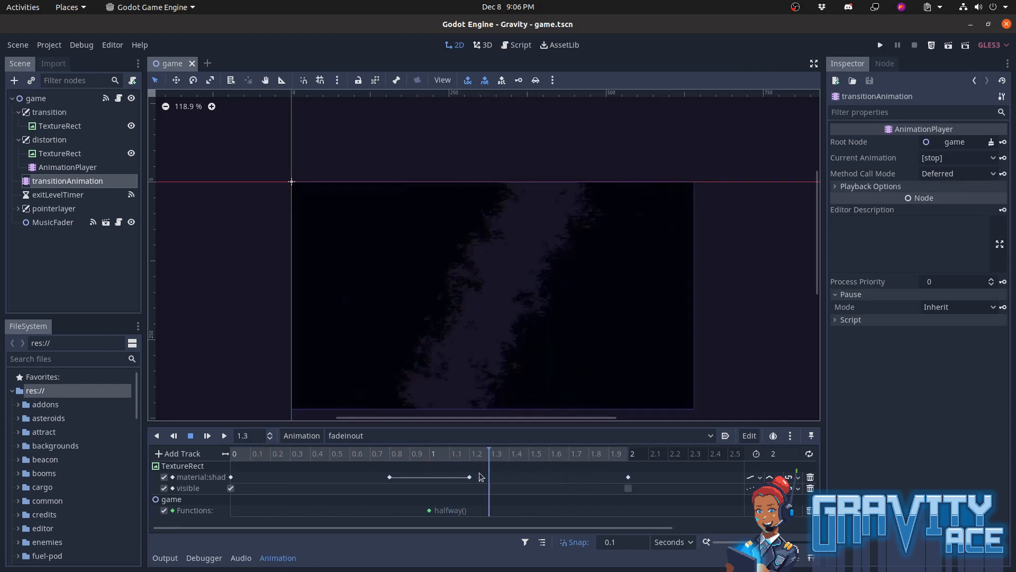
left_click(257, 453)
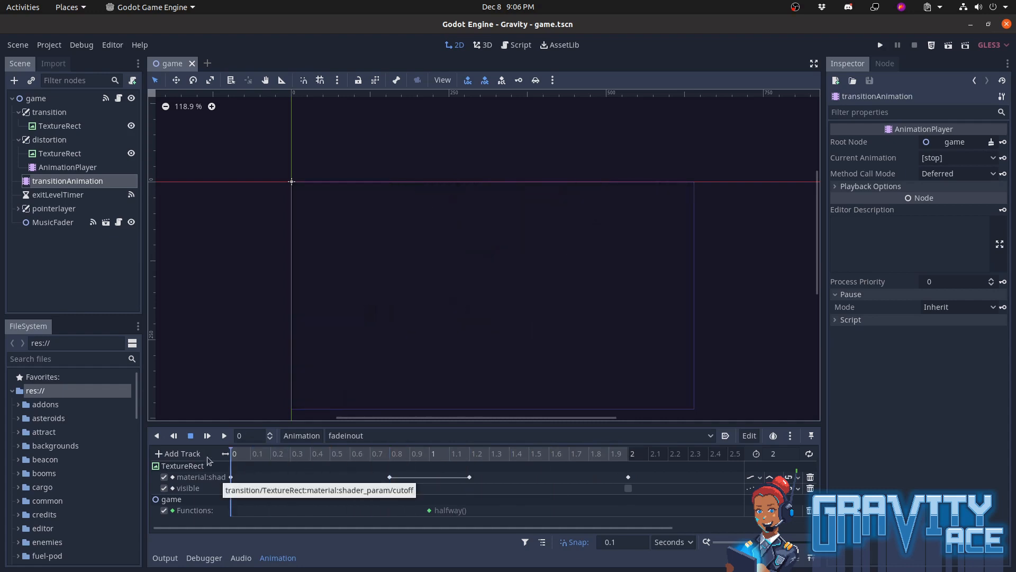
left_click(59, 126)
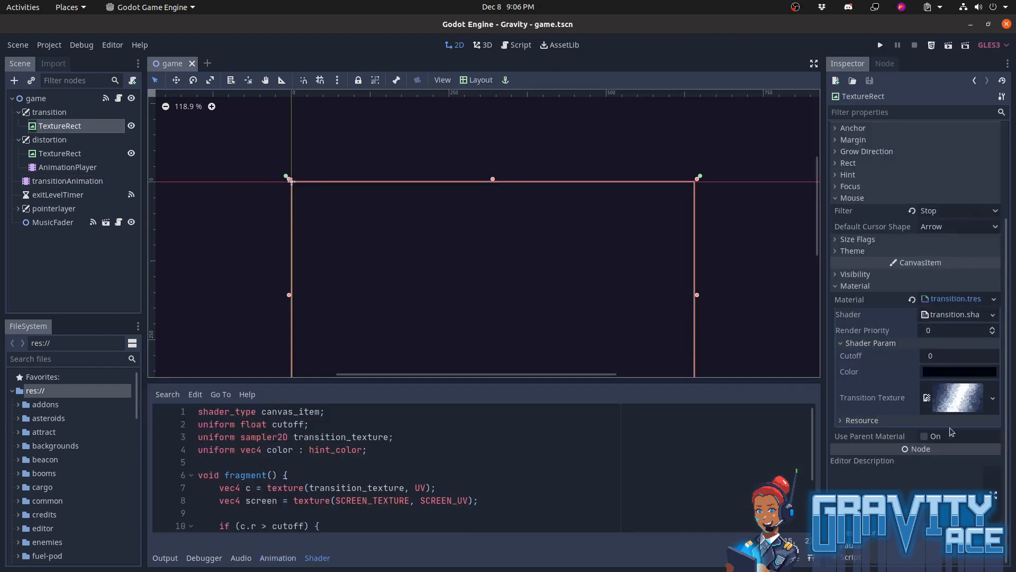